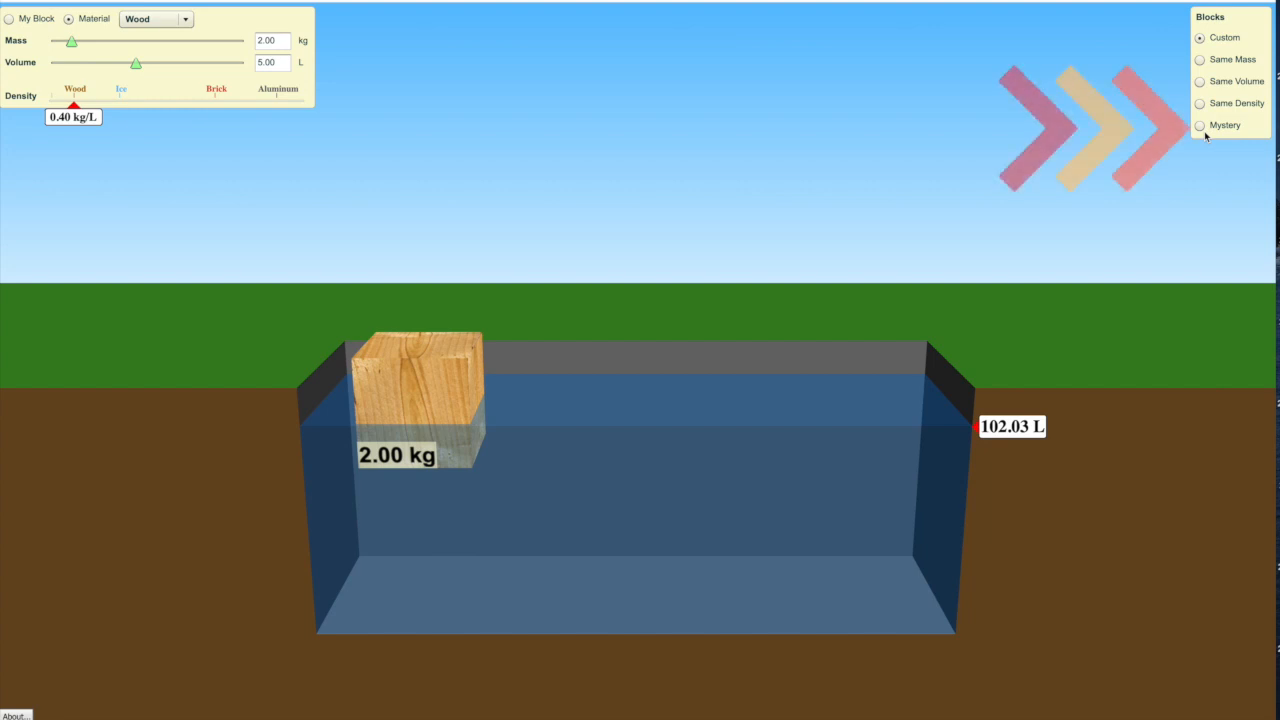
- Load mystery blocks A–E, drop blue cube B into the pool, and log its kg mass
click(1199, 125)
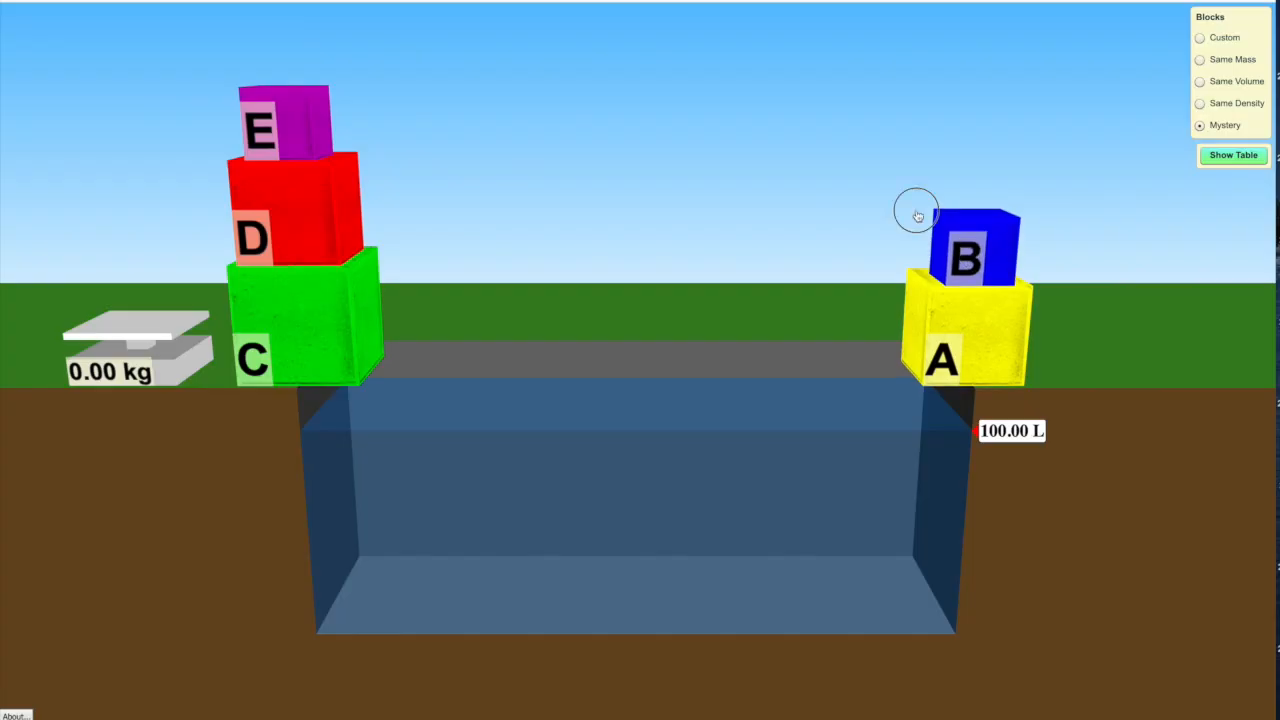
drag(965, 250, 110, 290)
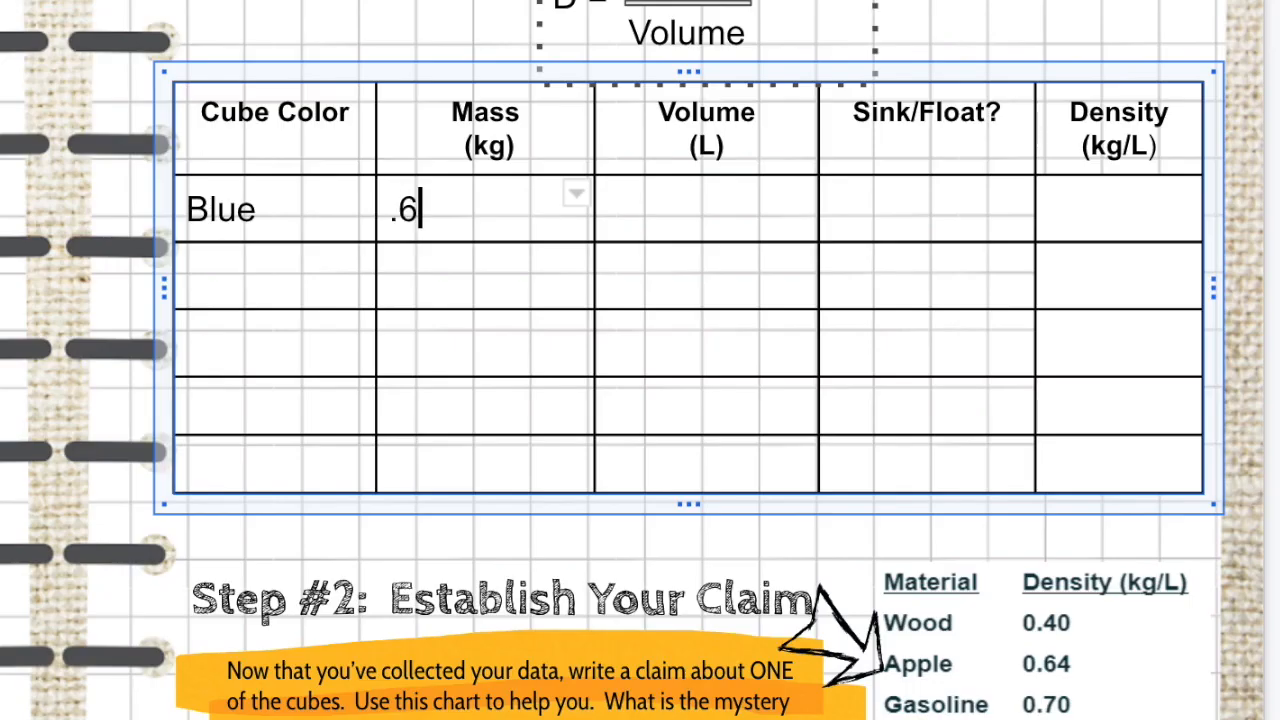
text(4)
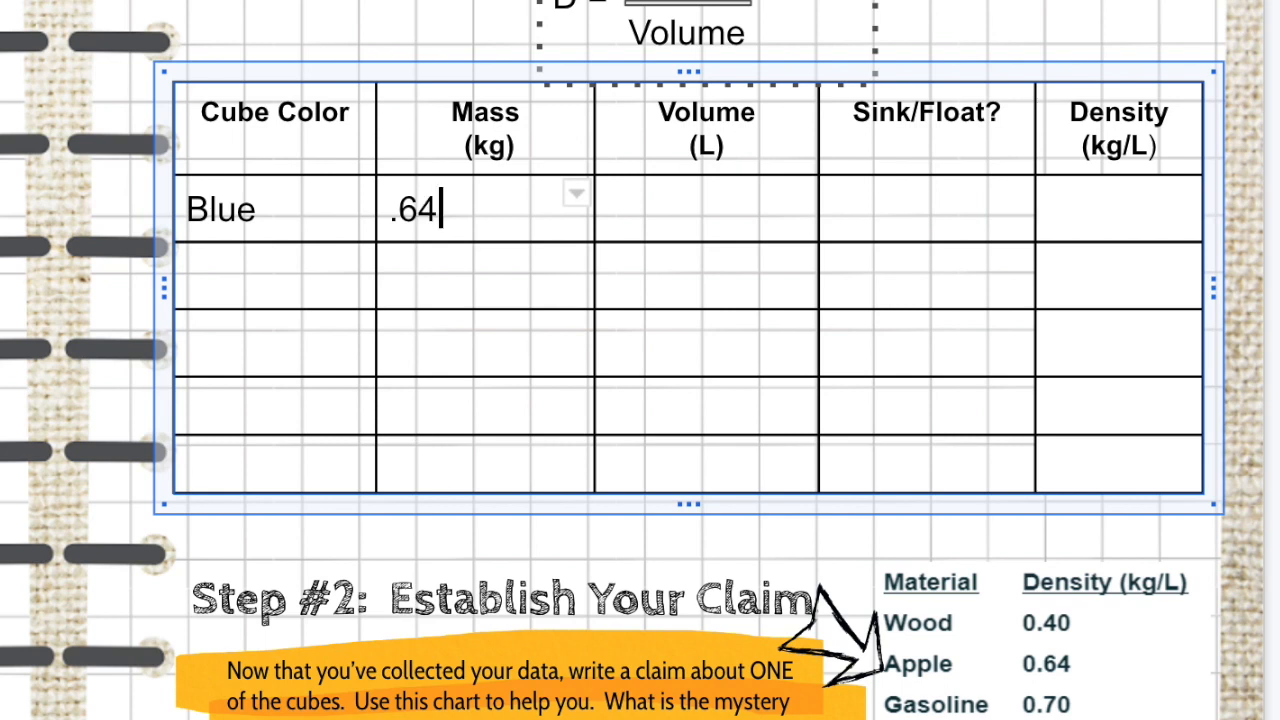
text(k)
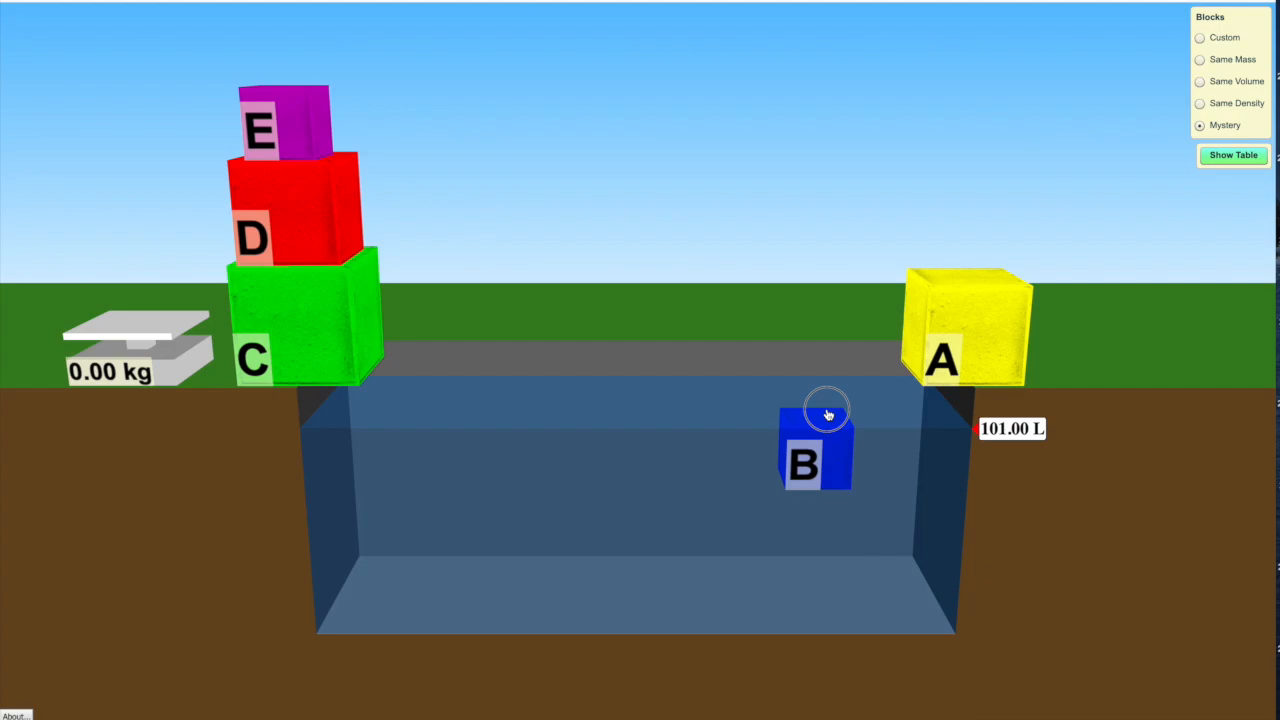
- Weigh blue cube B on the scale at 0.64 kg, lift it off, then drag it back
drag(815, 445, 110, 300)
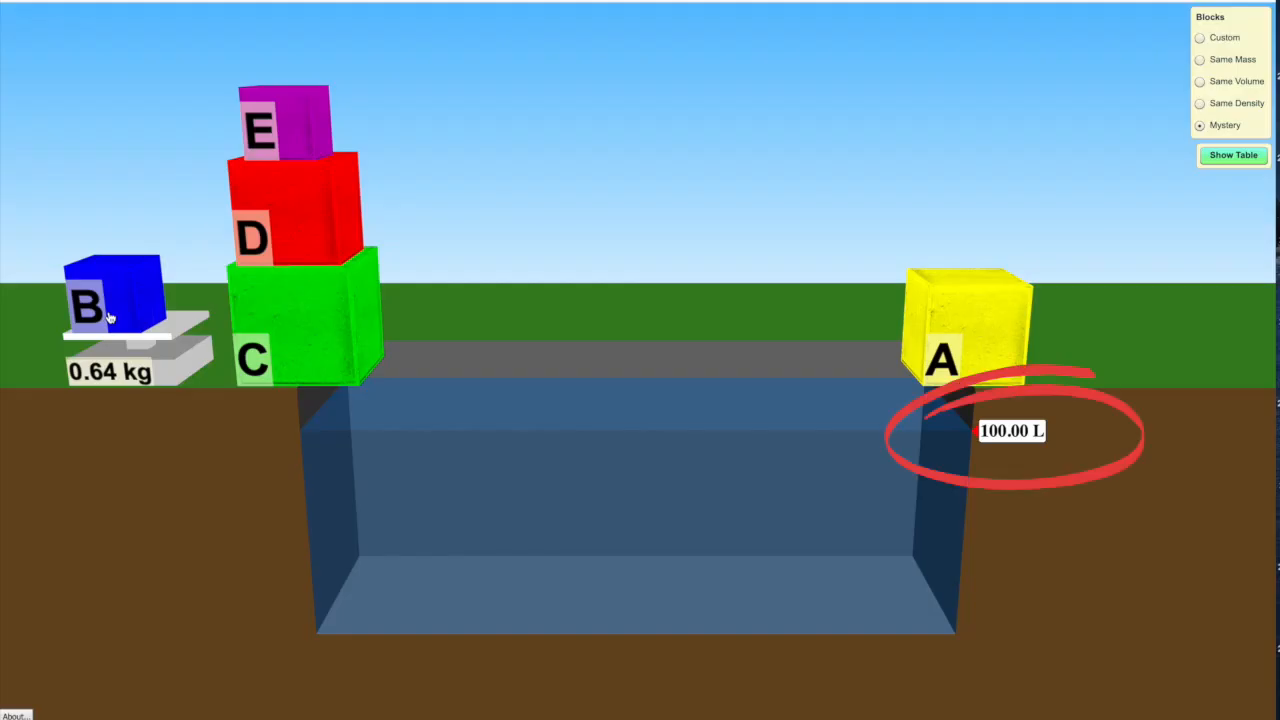
drag(110, 300, 810, 450)
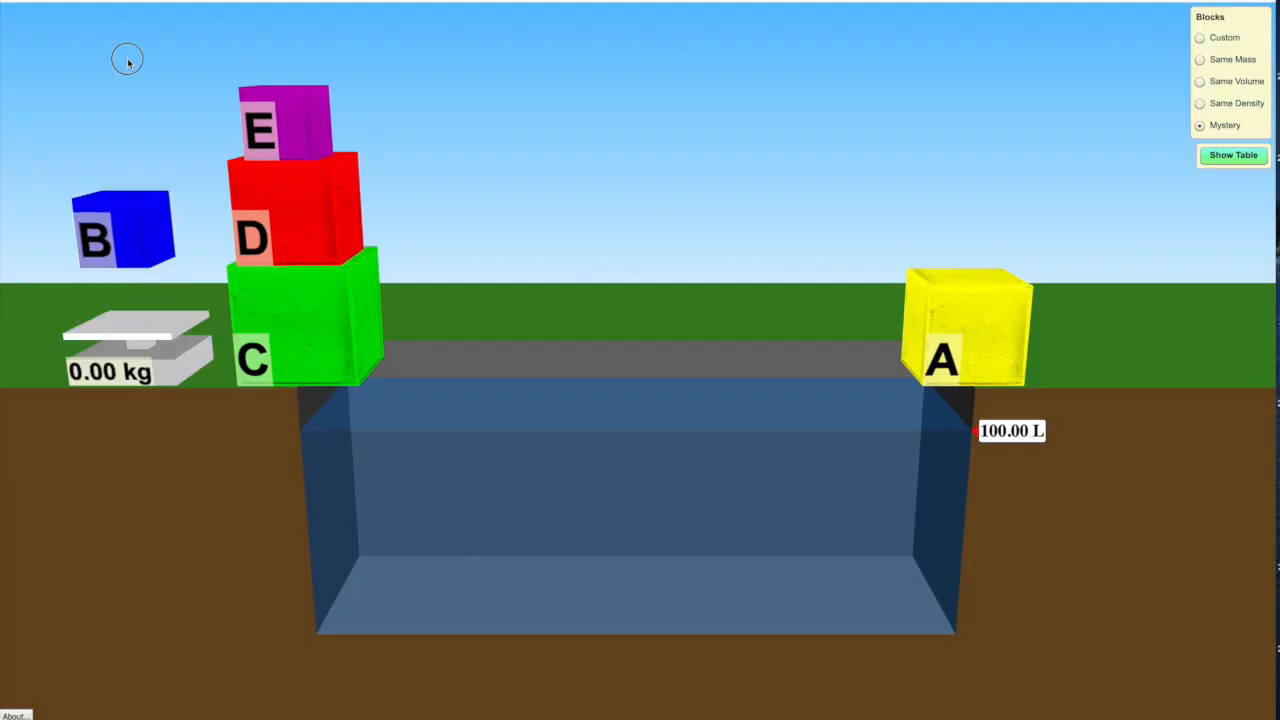
drag(123, 228, 817, 437)
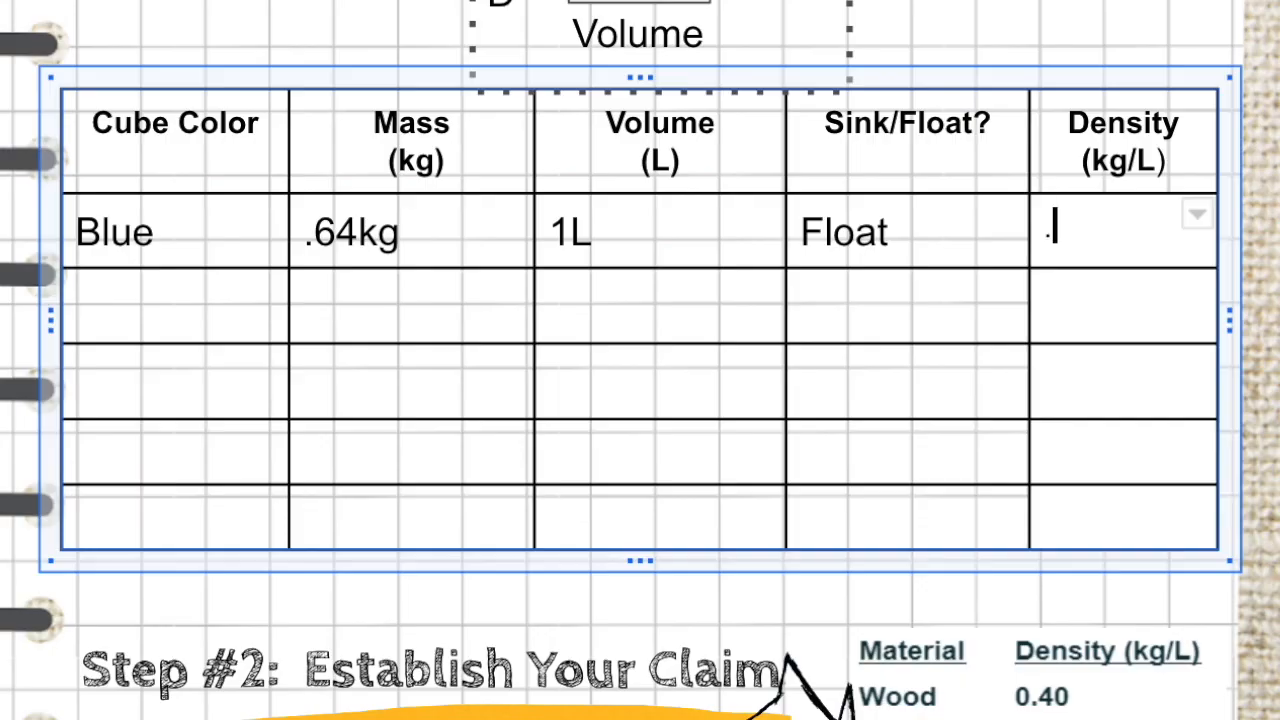
- Enter .64kg/L as blue cube B's density in the Blue row
text(.64)
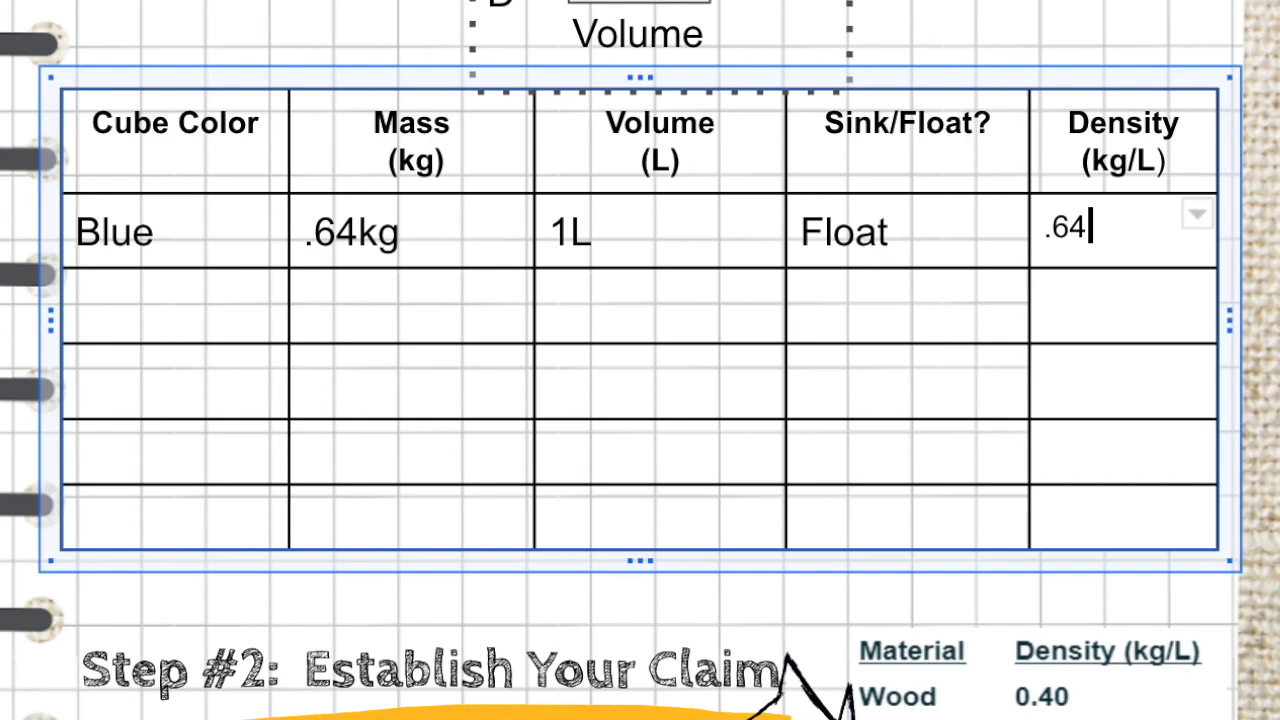
text(kg/)
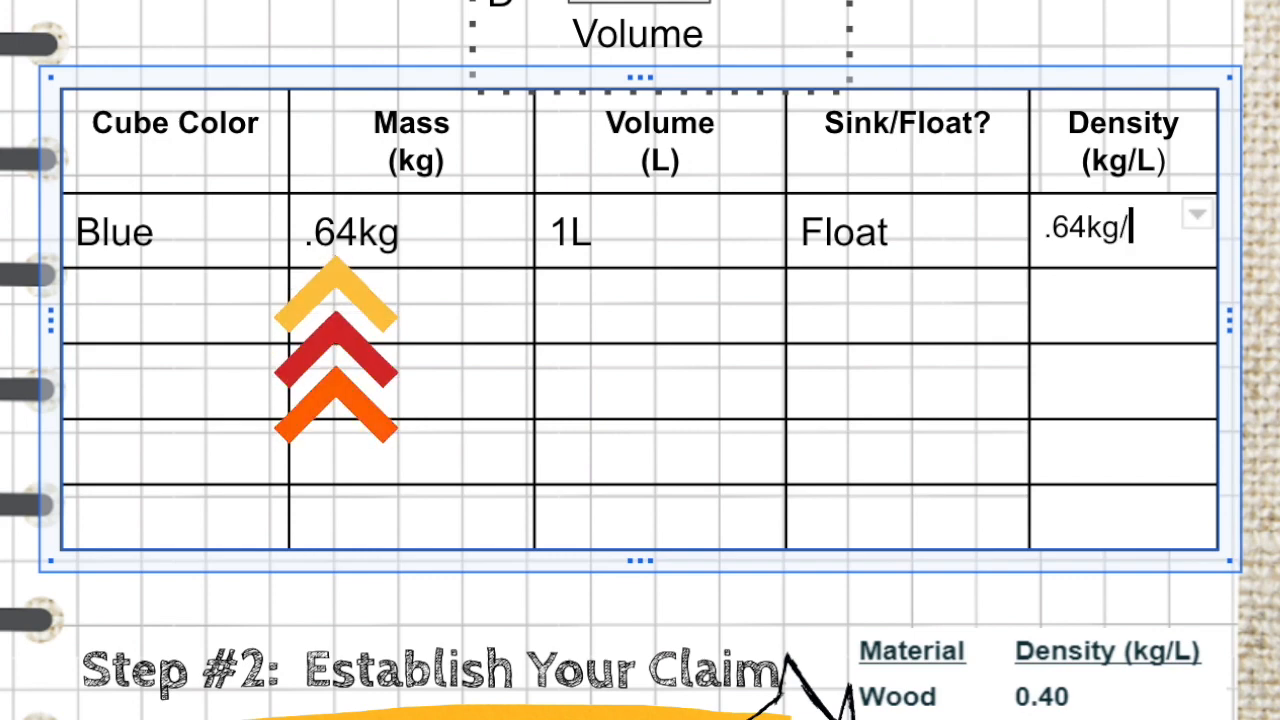
text(L)
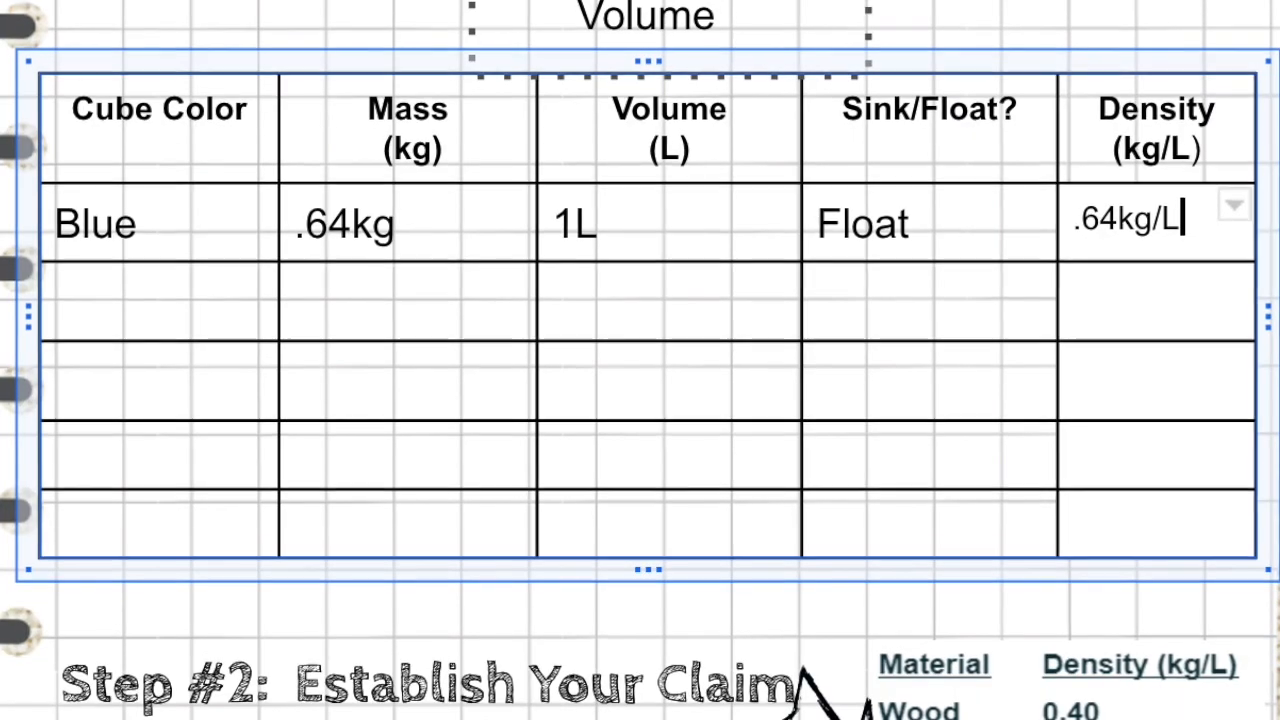
- Scroll down to Step #2: Establish Your Claim and its material density chart
scroll(down, 3)
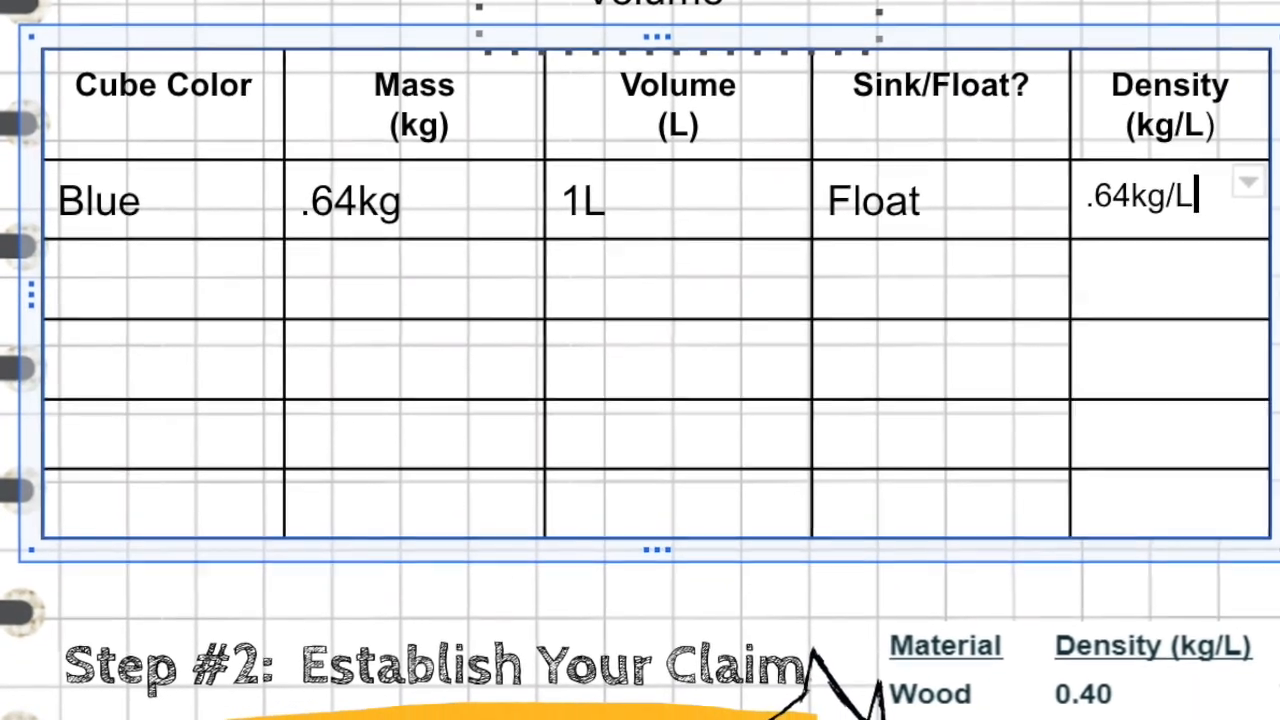
scroll(down, 3)
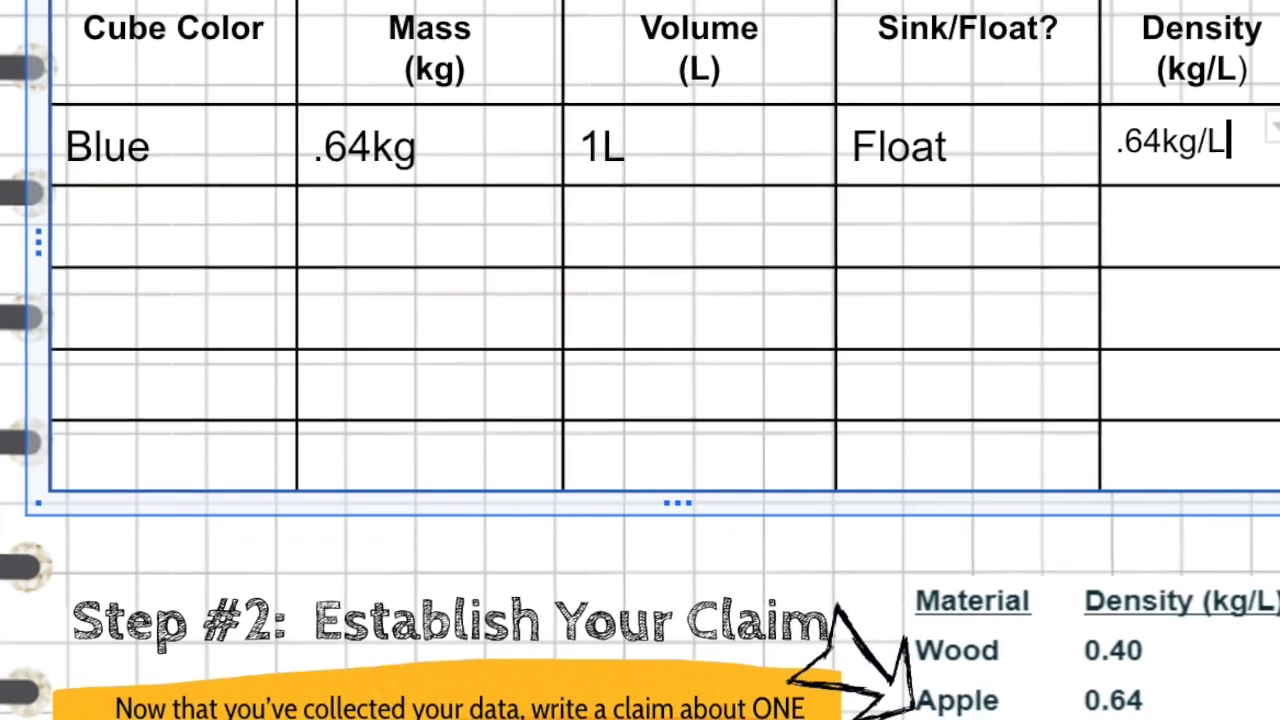
scroll(down, 3)
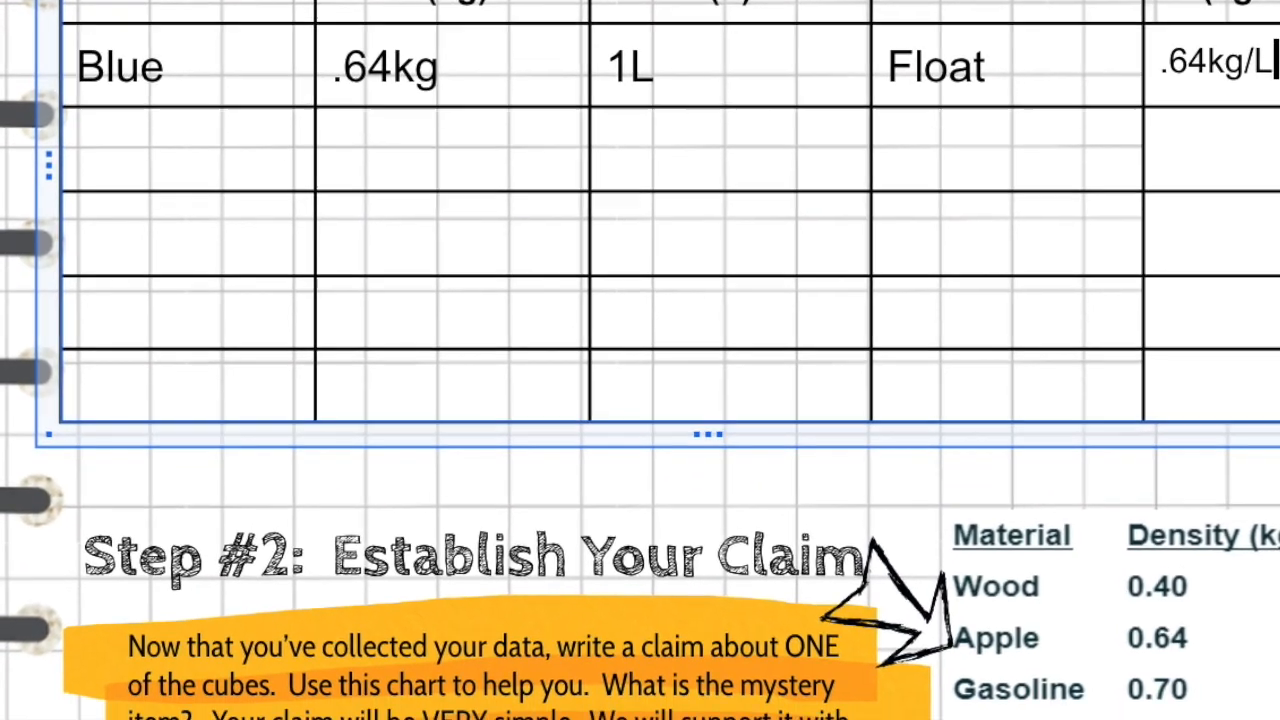
scroll(down, 3)
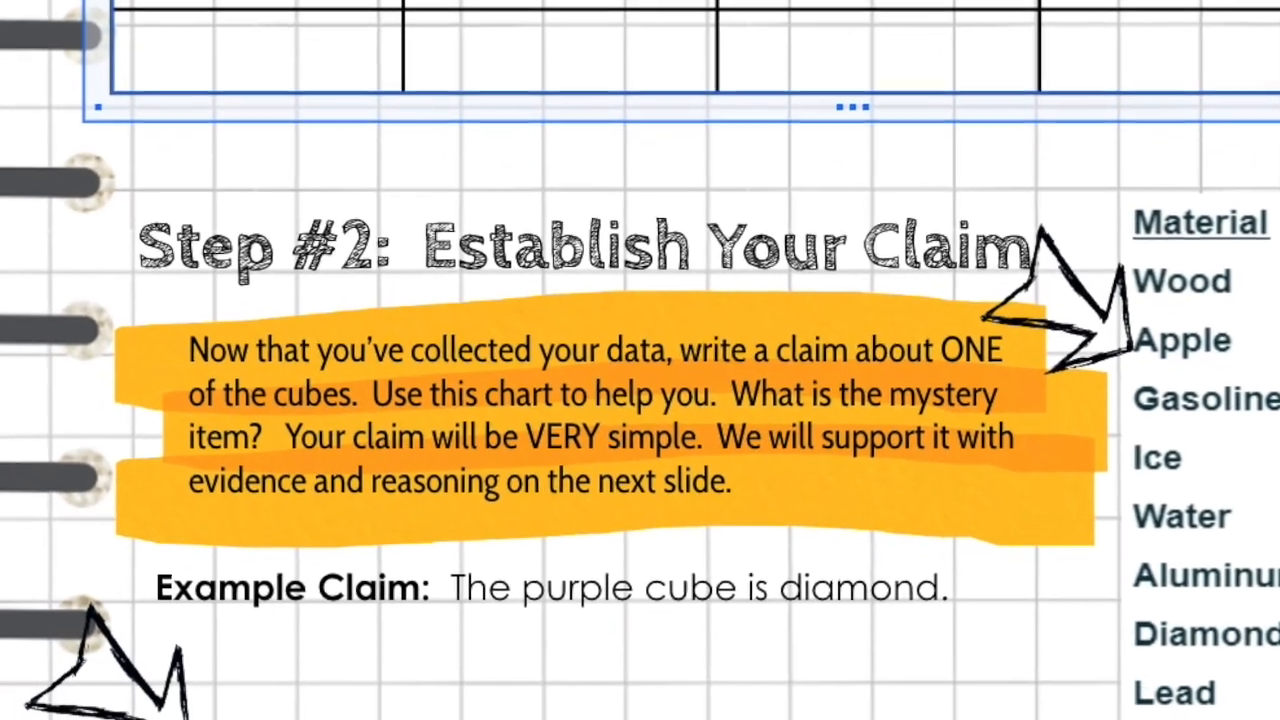
scroll(down, 3)
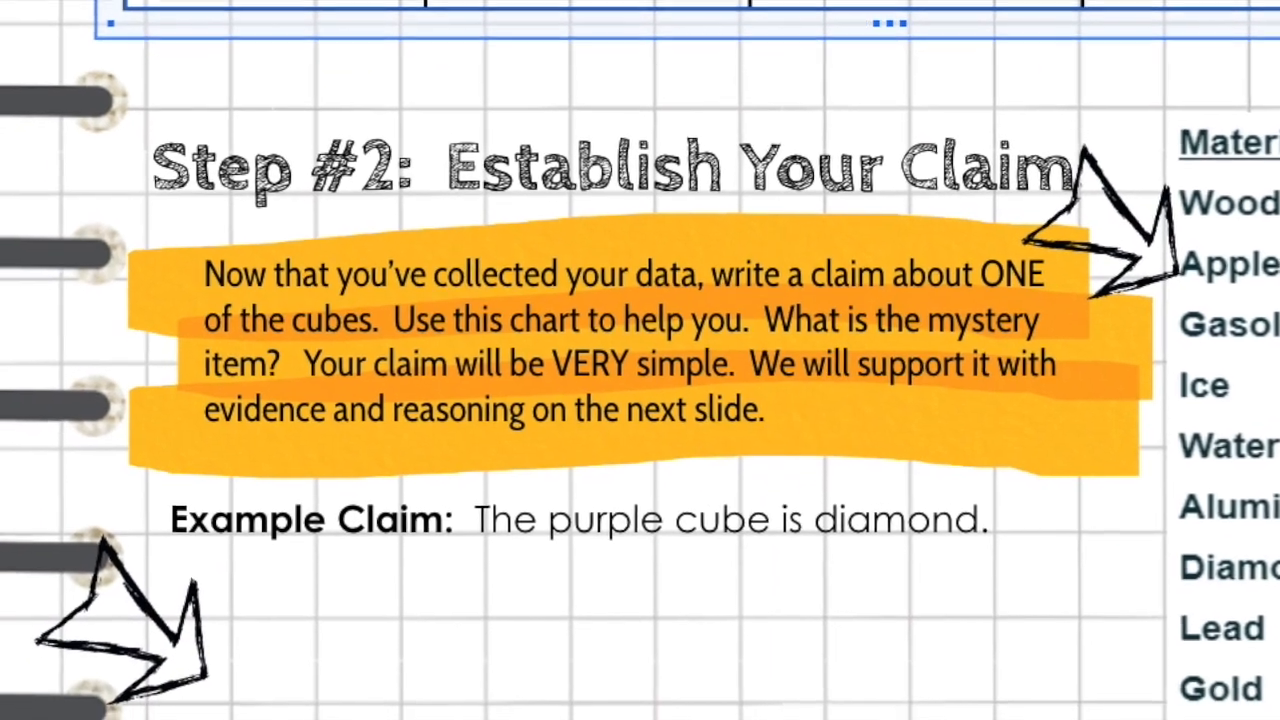